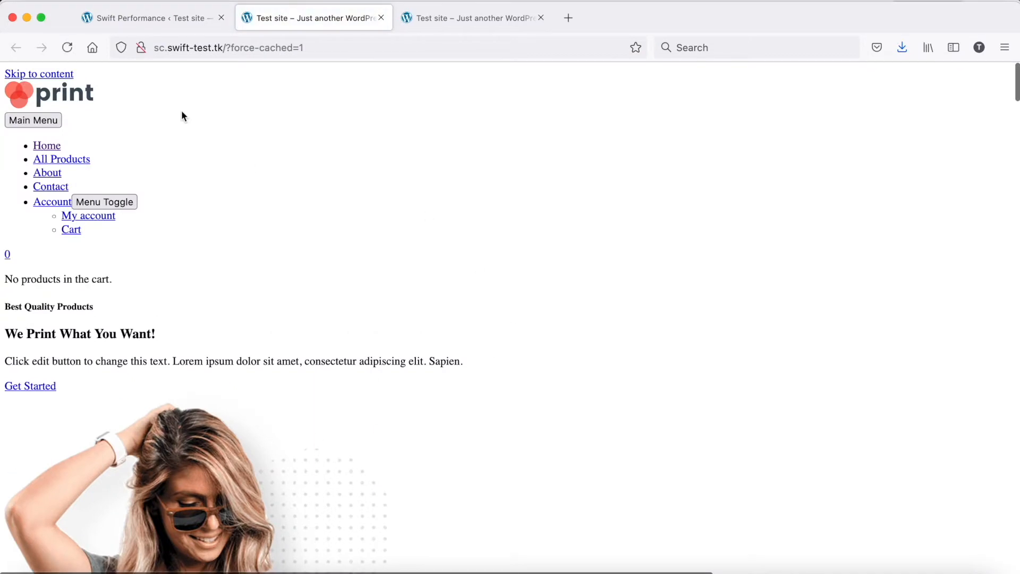
- Switch from the unstyled site to the Swift Performance dashboard in the admin
click(153, 18)
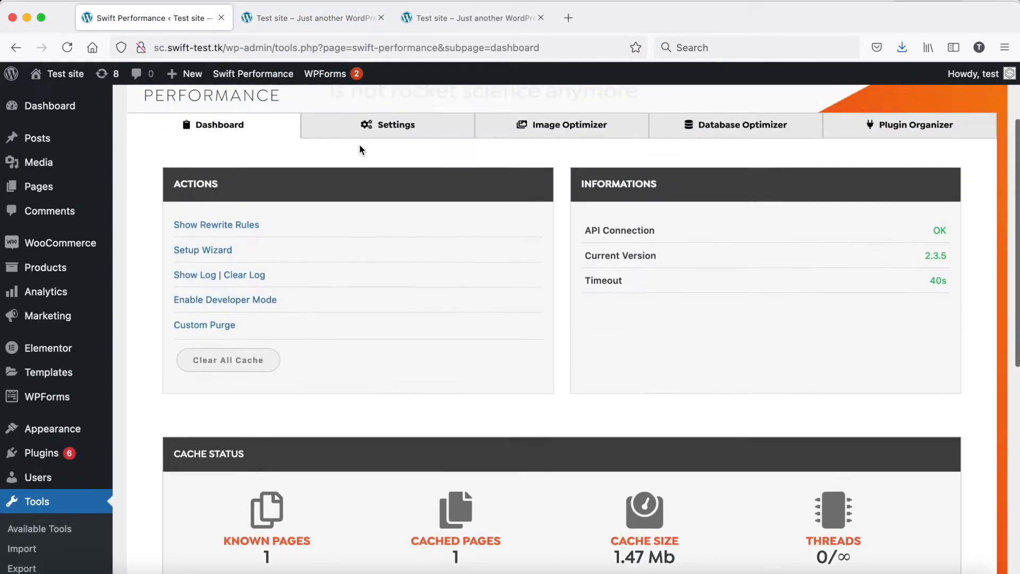
- Enter wp-content/plugins as an Exclude Styles entry under Optimization > Styles
click(386, 124)
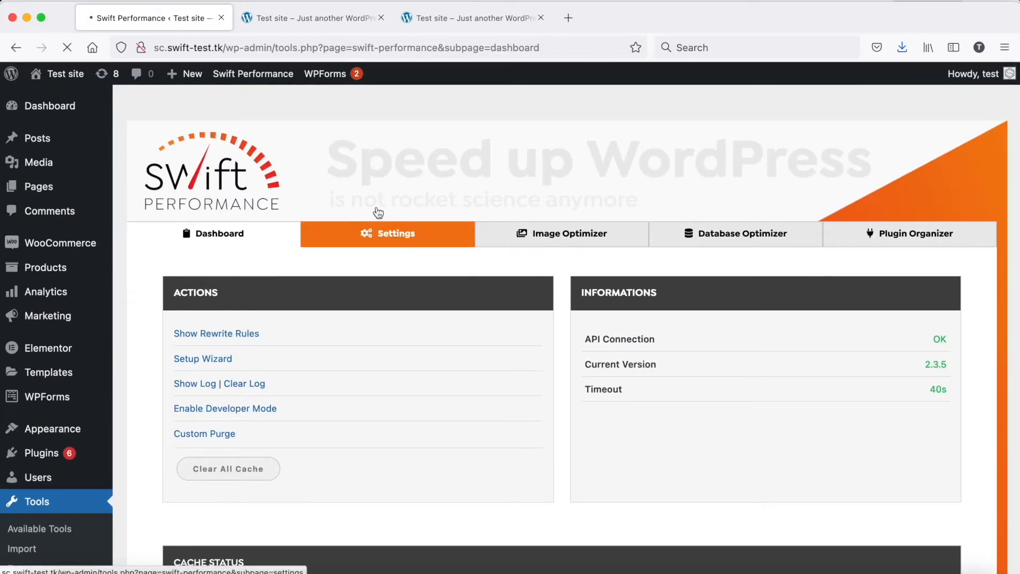
click(387, 232)
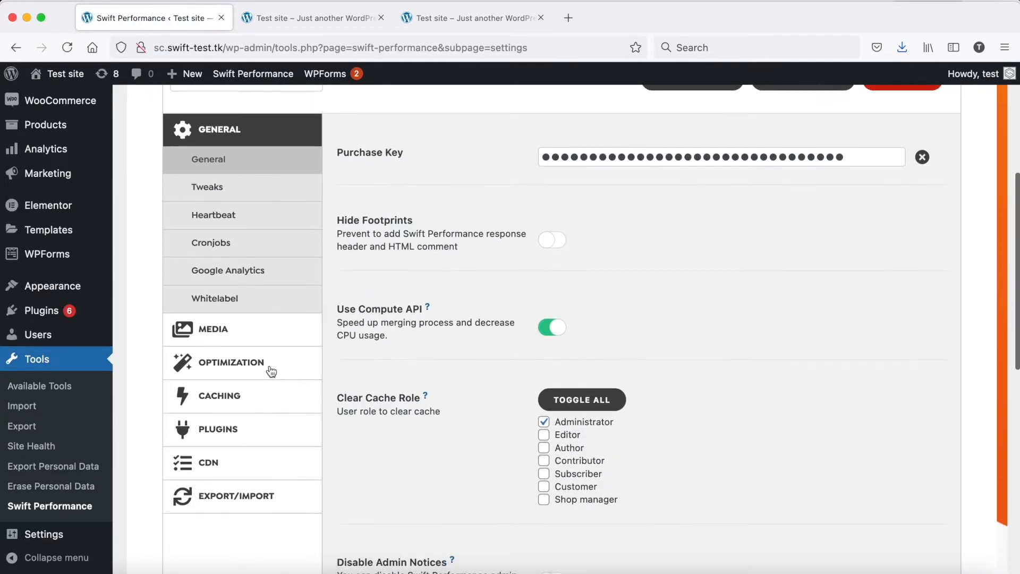
click(229, 362)
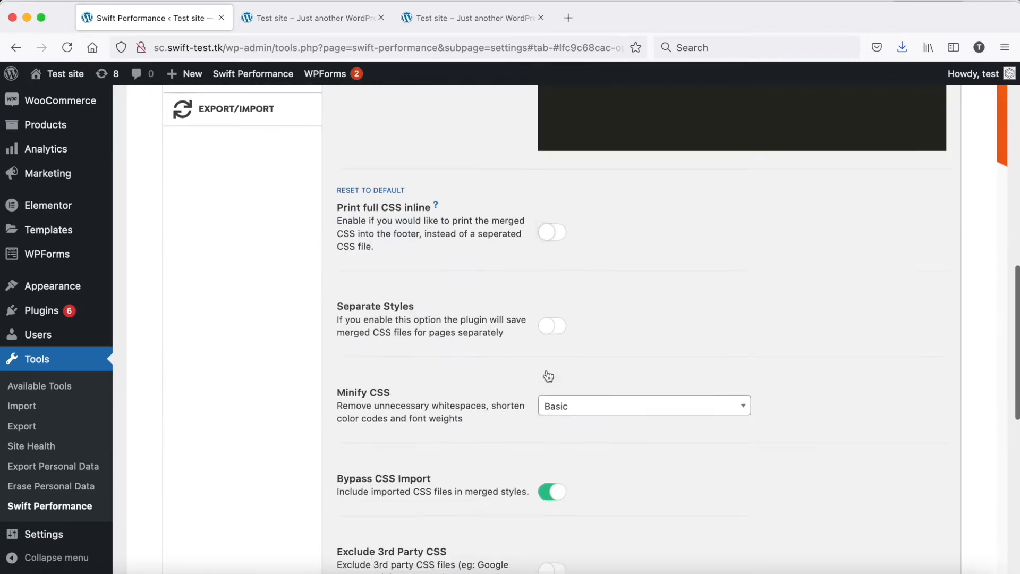
scroll(down, 3)
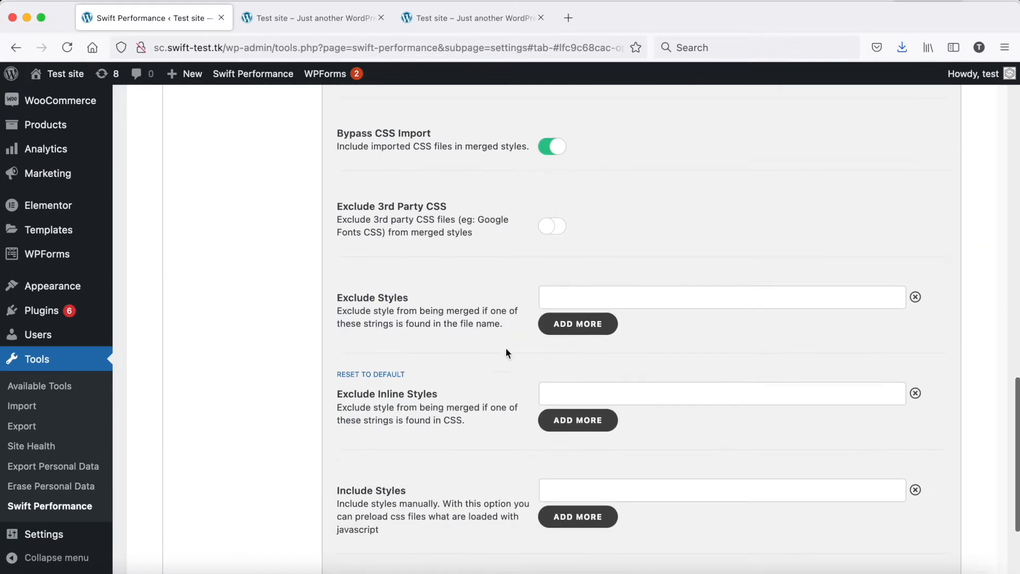
click(720, 297)
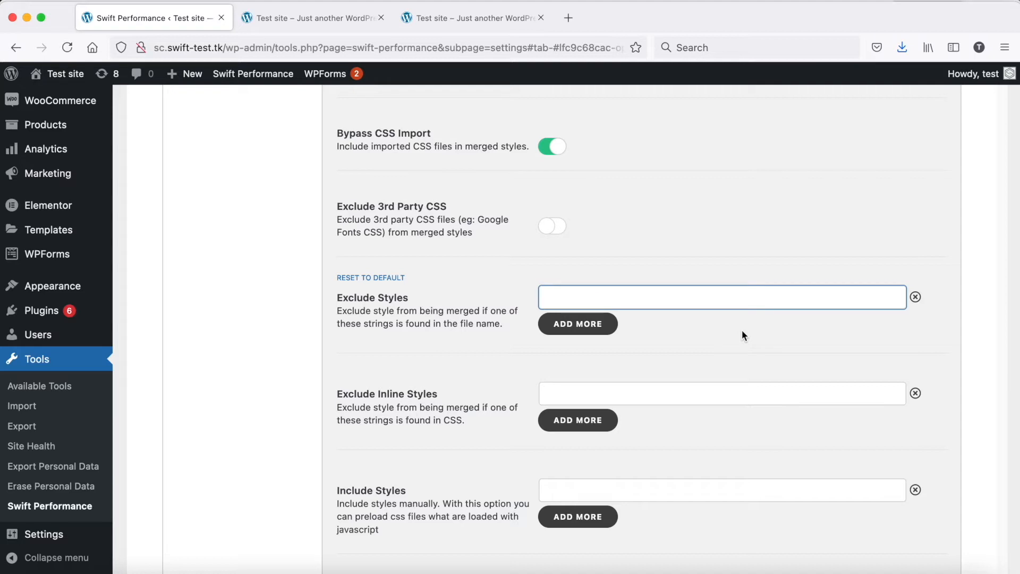
text(wp-content)
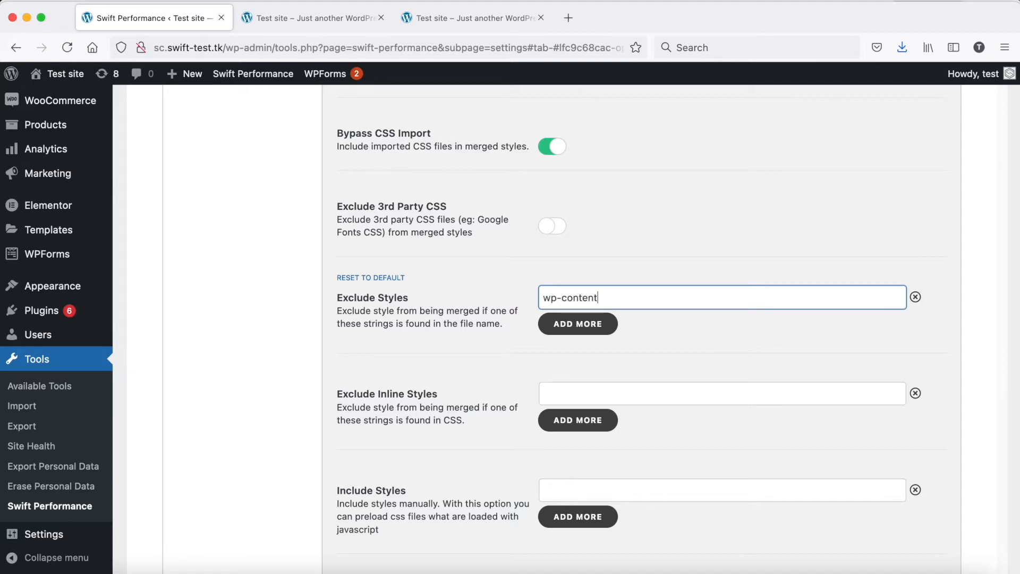
text(/plu)
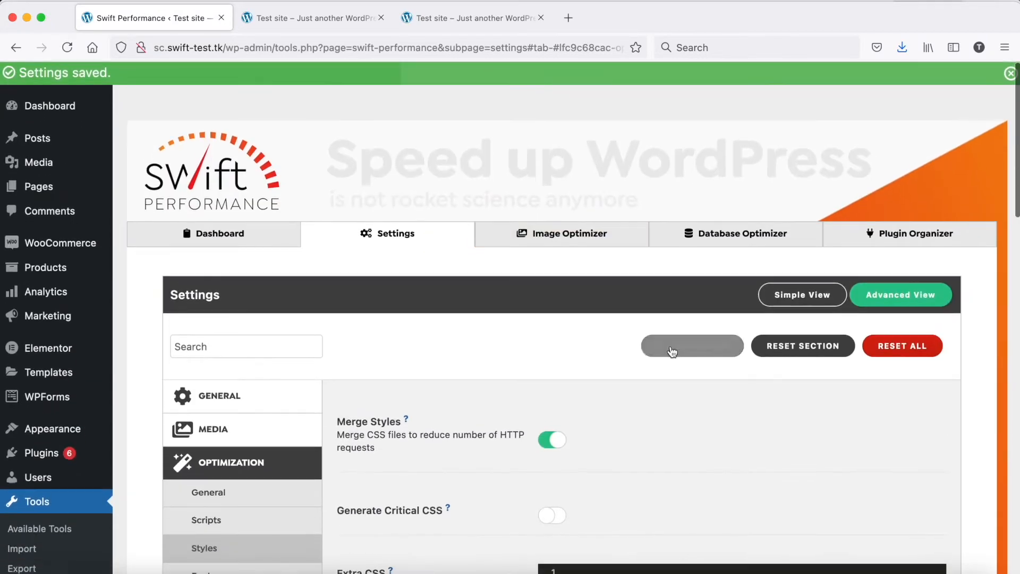
- Save the style settings, clear the cache and return to the dashboard
click(692, 345)
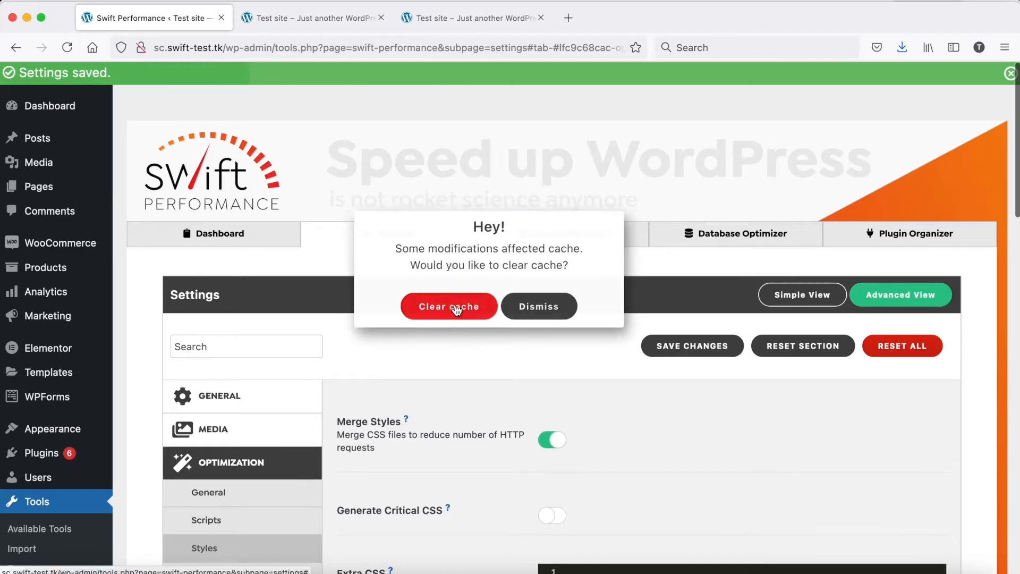
click(448, 306)
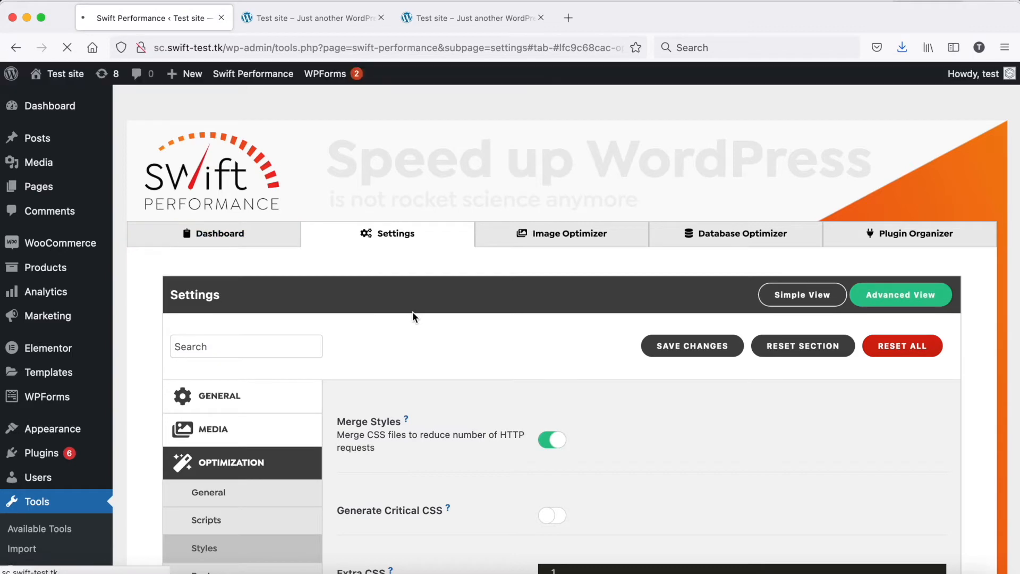
click(213, 234)
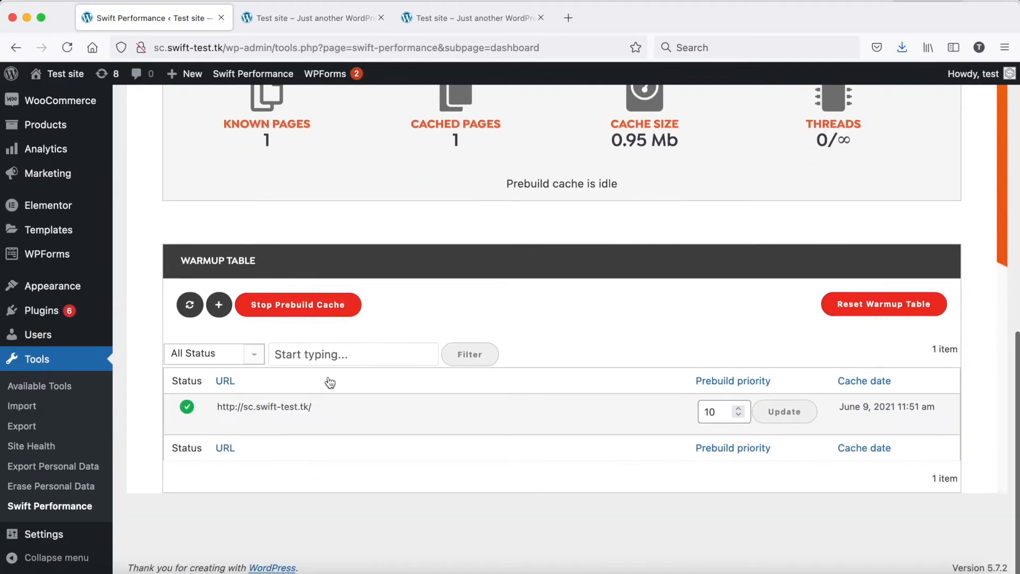
mouse_move(264, 406)
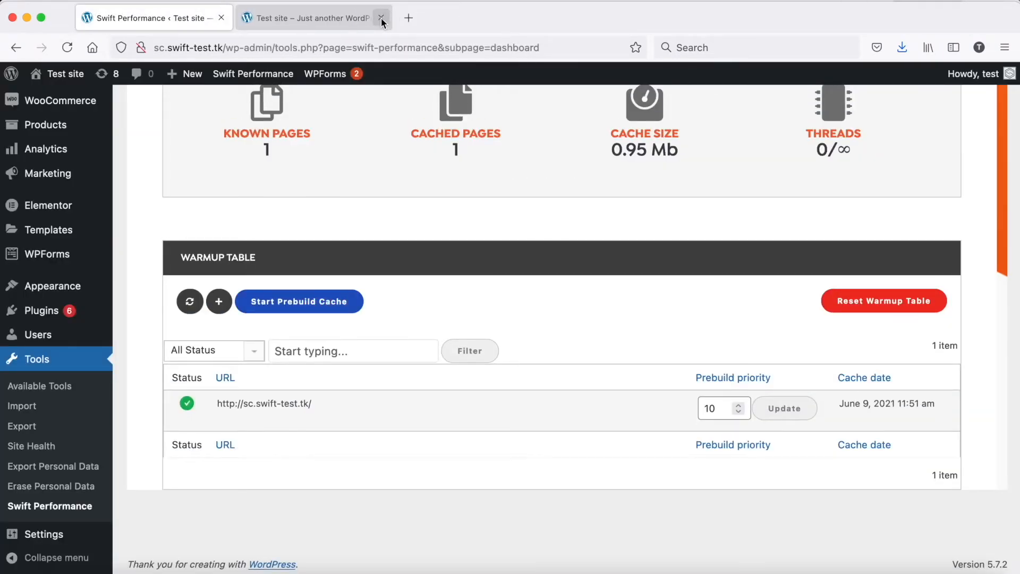
- Close the extra site tab and append /troublemaker to the Exclude Styles entry
click(381, 18)
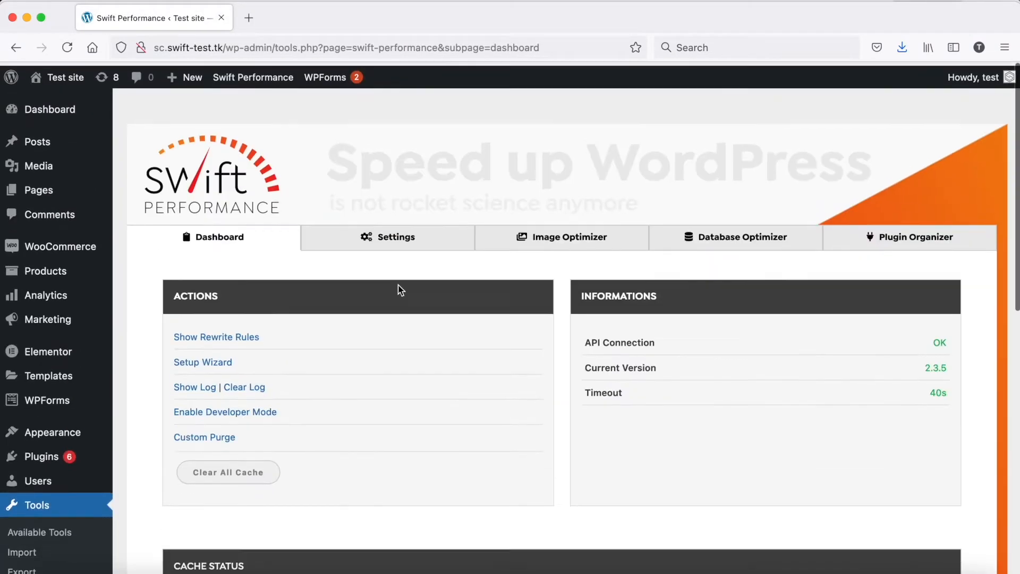
click(395, 236)
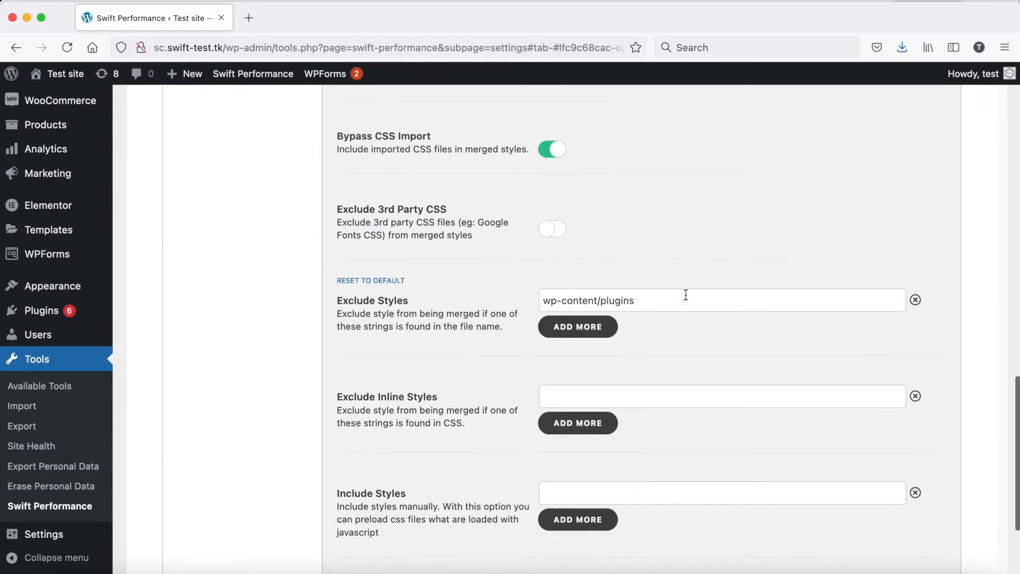
text(/)
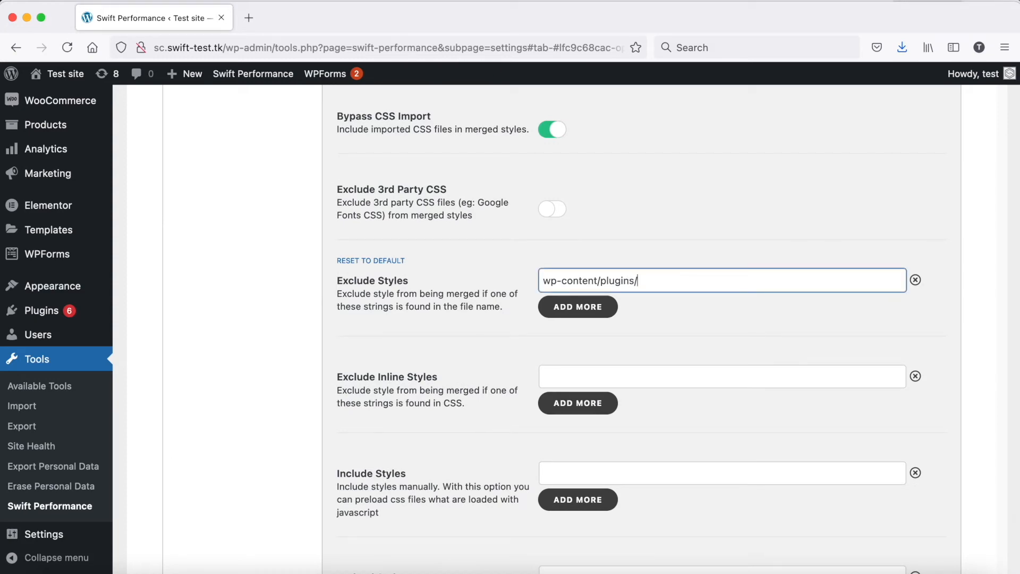
text(troublemake)
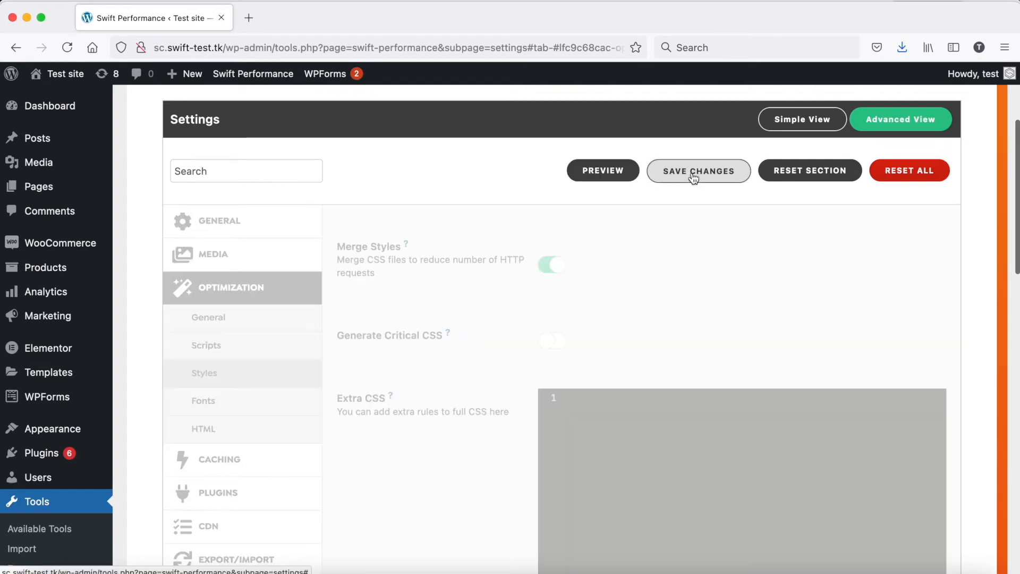
- Save the narrowed exclusion, clear the cache and open the now-styled site
click(698, 170)
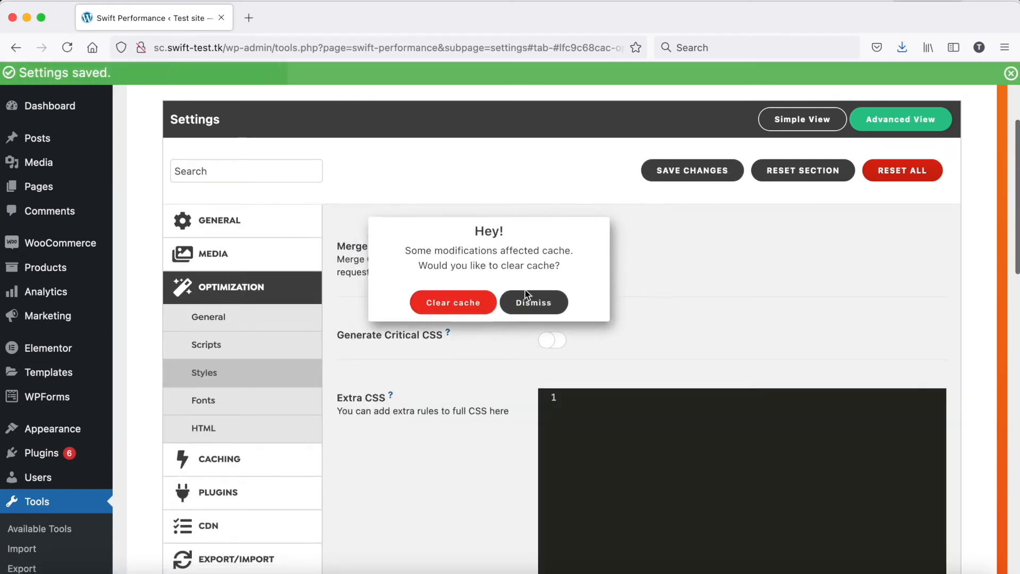
click(453, 301)
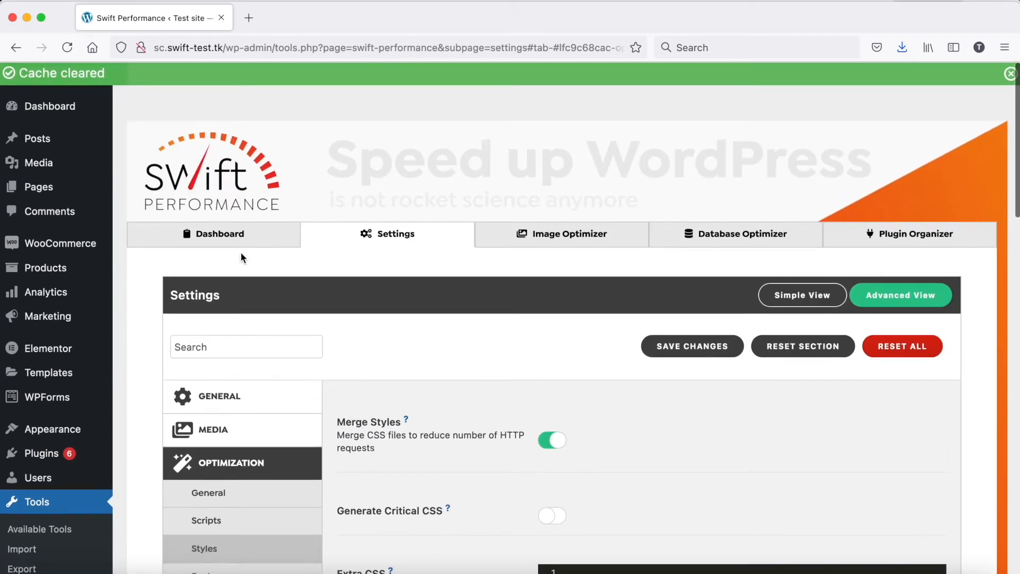
click(212, 234)
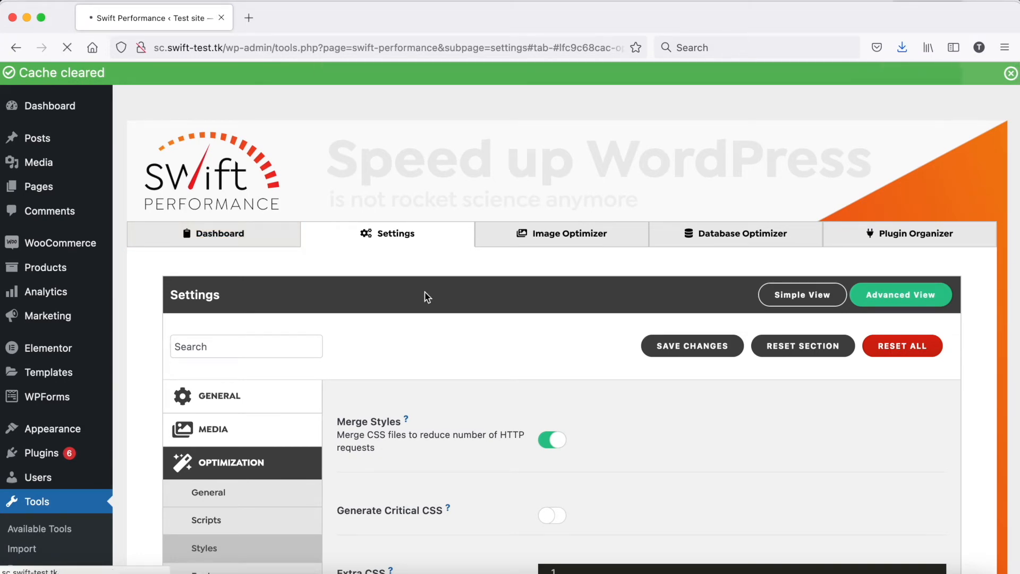
click(213, 233)
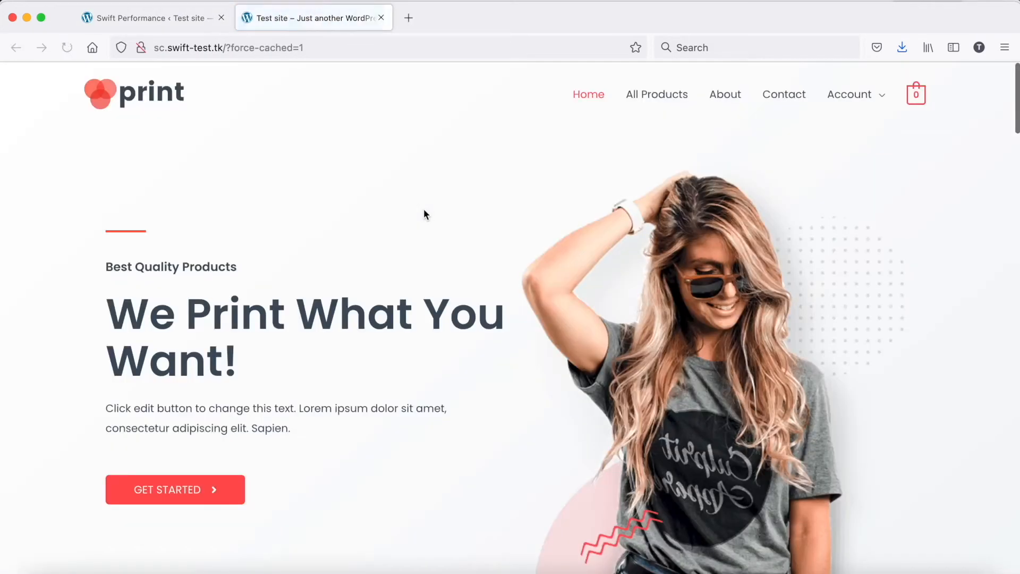
- View the page source and open the troublemaker plugin's broken.css stylesheet
right_click(426, 214)
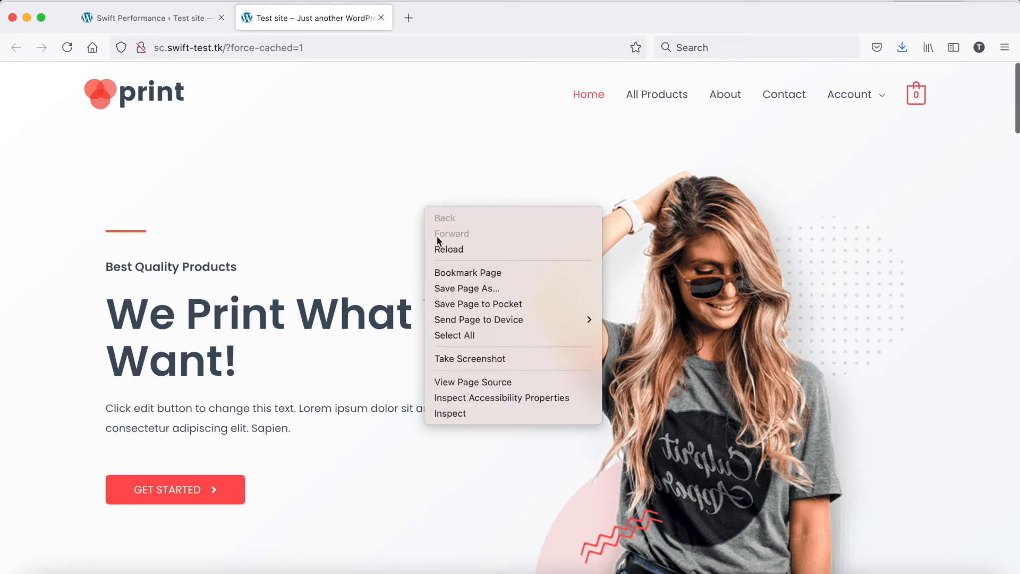
click(472, 382)
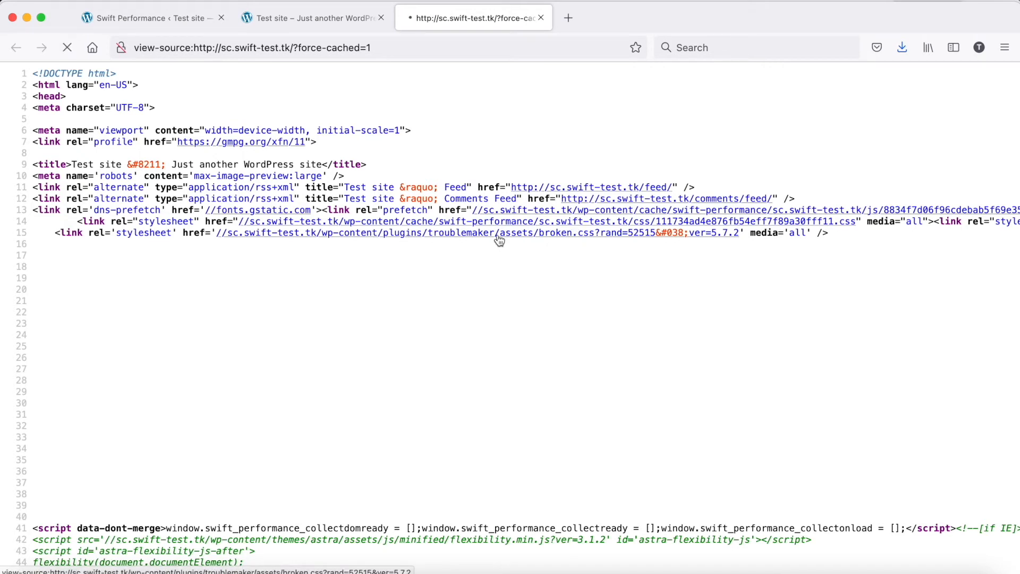
click(498, 233)
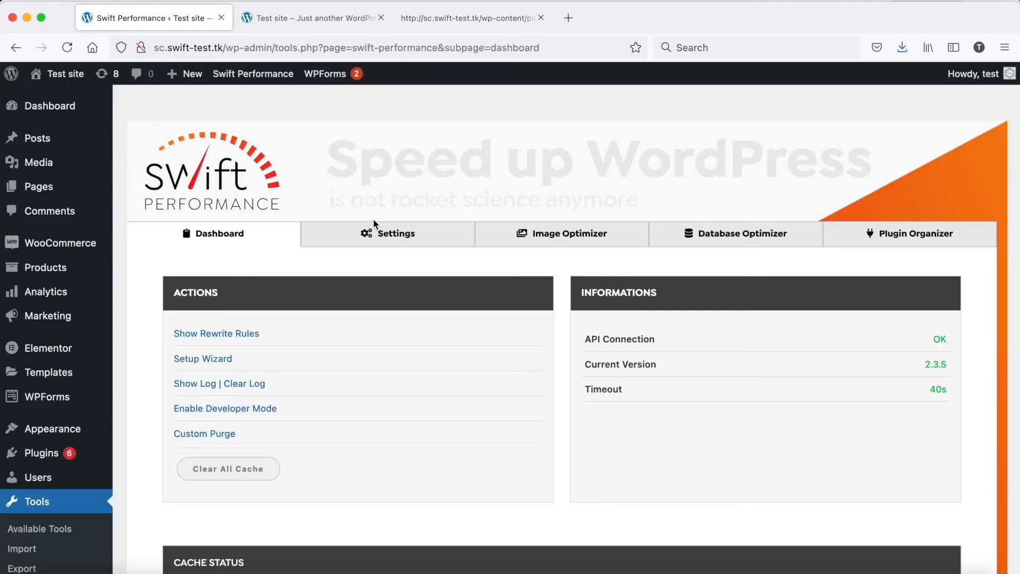
- Return to the Styles settings and edit the Exclude Styles entry with wp-content/upl
click(388, 232)
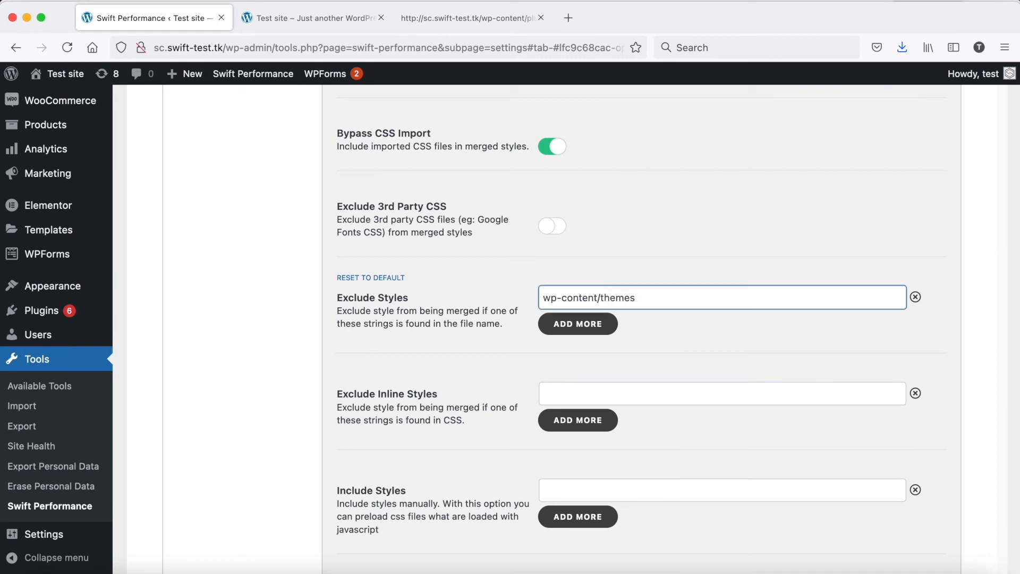
text(wp-content/upl)
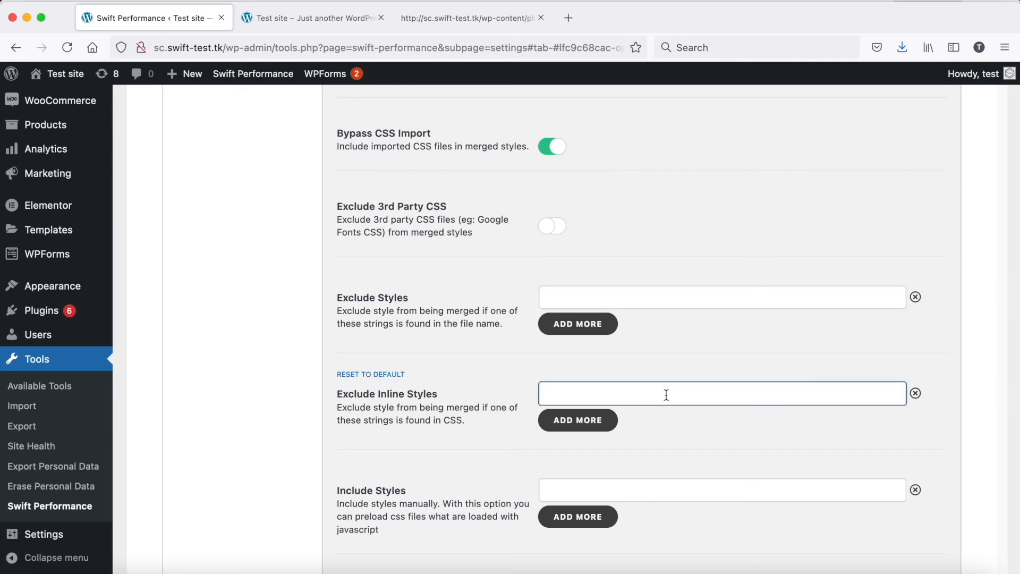
- Enter #some-element as the Exclude Inline Styles entry, removing a stray character
text(.)
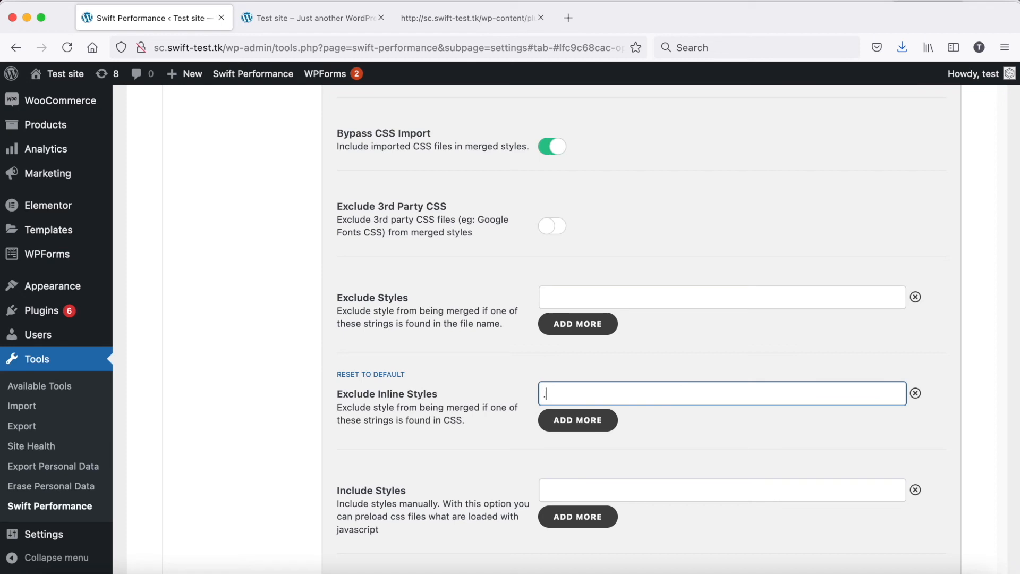
key(Backspace)
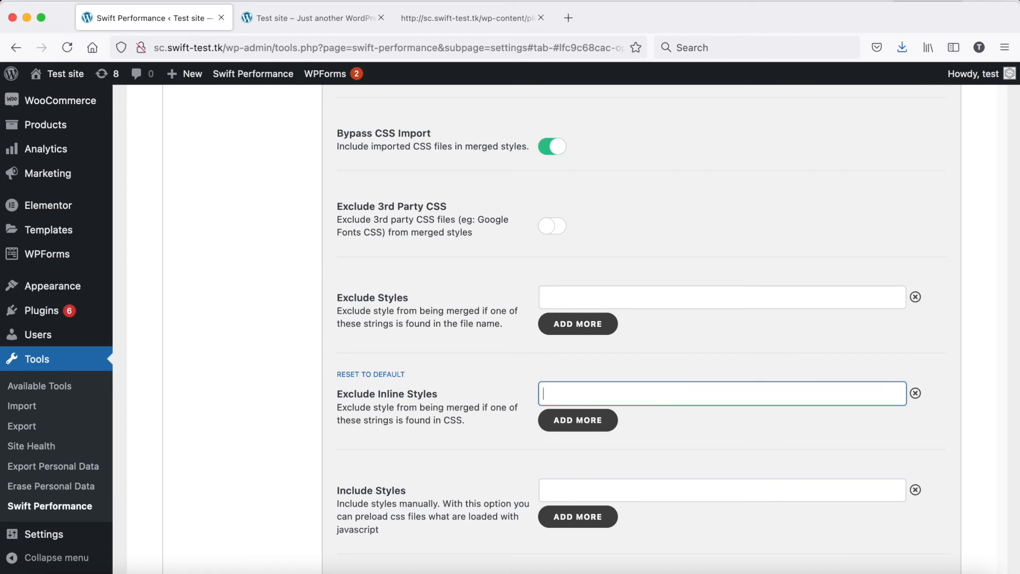
text(#)
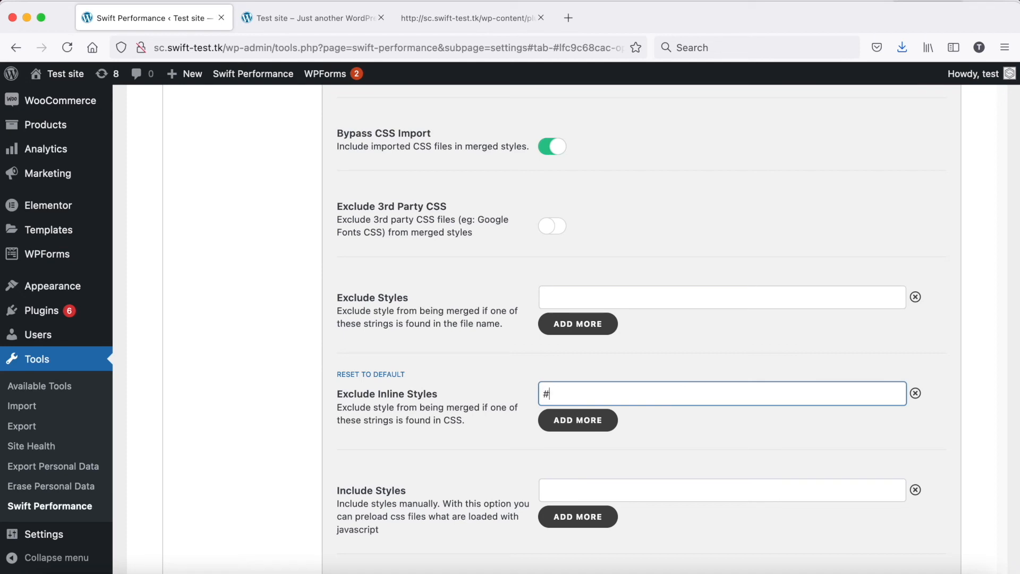
text(some-ele)
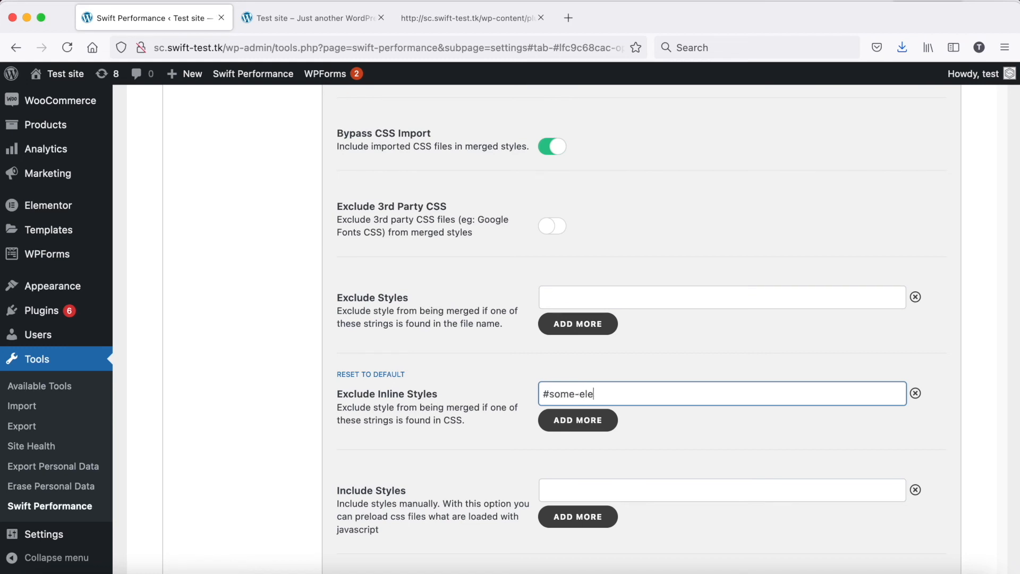
text(ment)
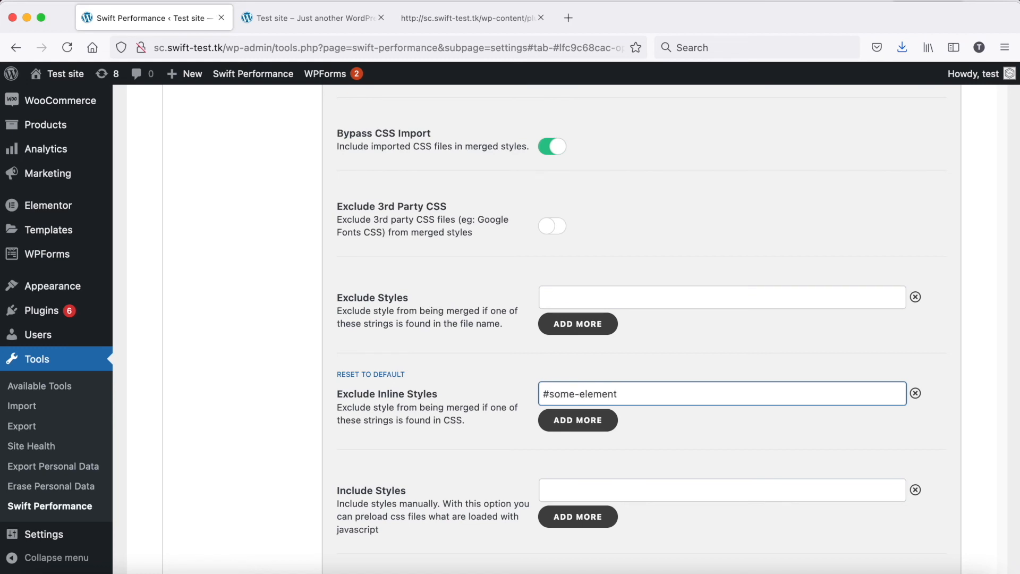